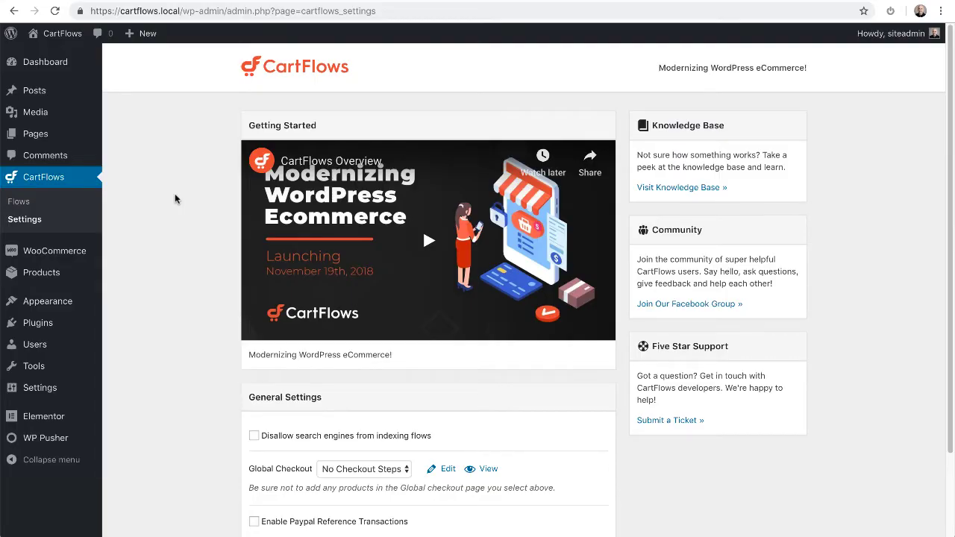
Review the CartFlows Settings page with its Getting Started video and General Settings.
left_click(40, 272)
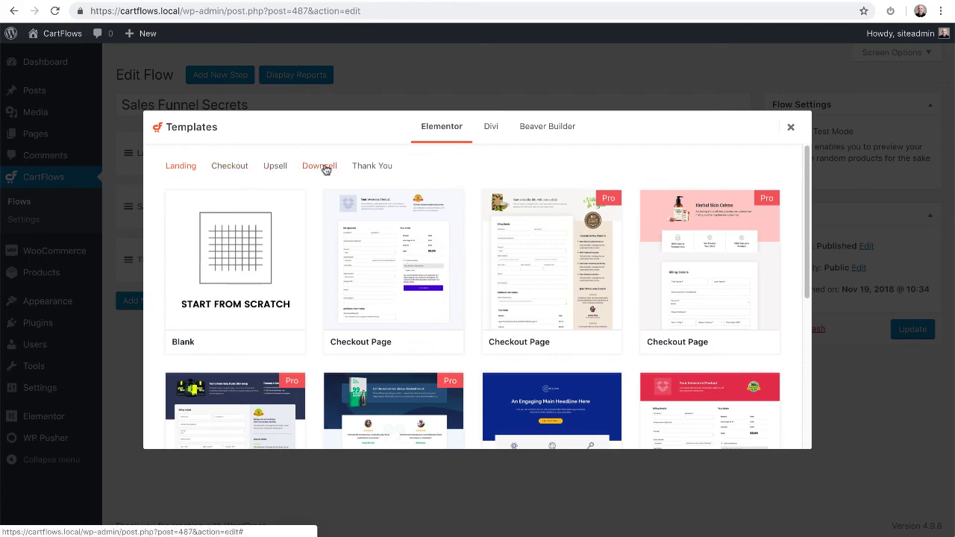
left_click(791, 126)
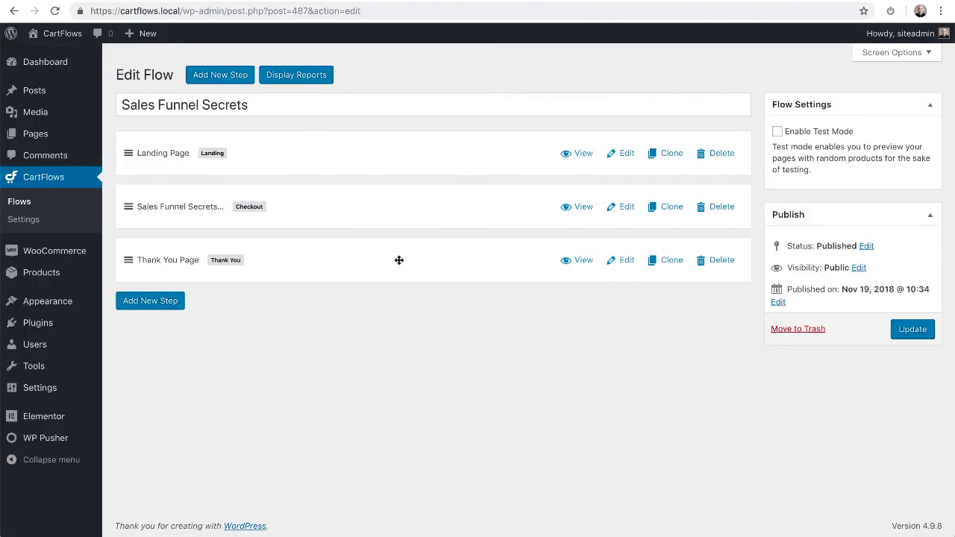